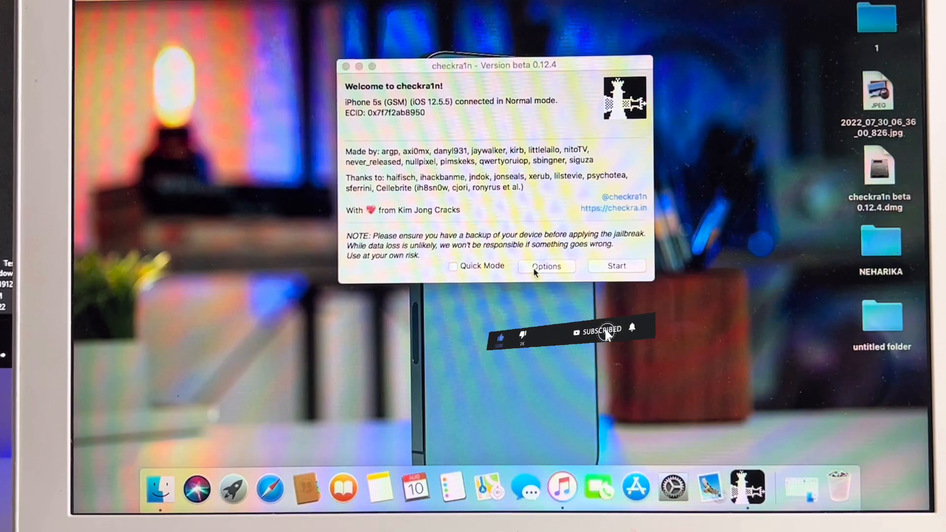
Confirm 'Allow untested iOS/iPadOS/tvOS versions' is enabled in Options and return to the welcome screen
left_click(545, 266)
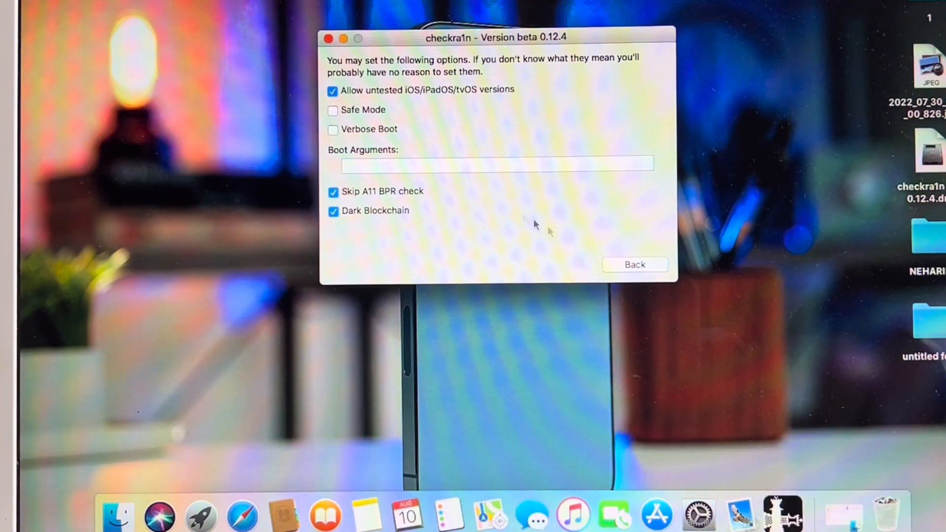
left_click(634, 264)
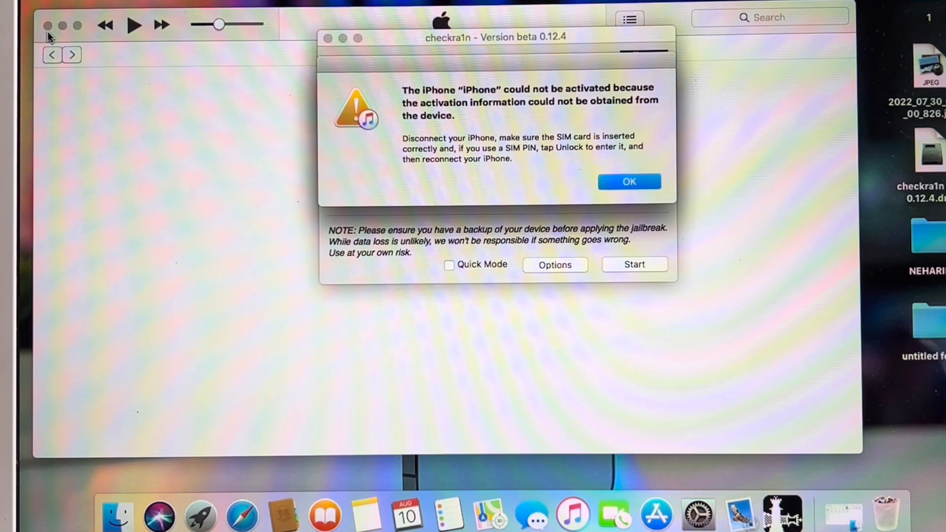
Dismiss the iTunes activation error, start the jailbreak and send the iPhone 5s into recovery mode
left_click(629, 182)
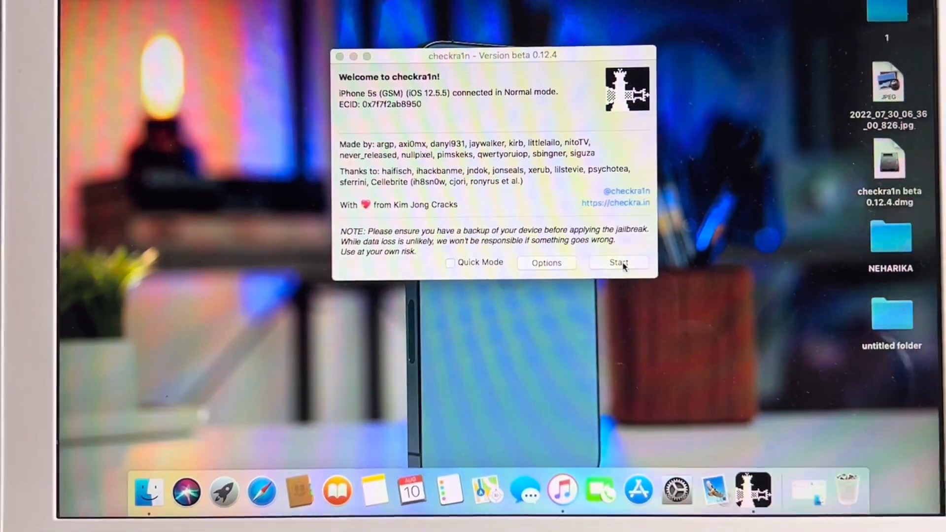
left_click(619, 263)
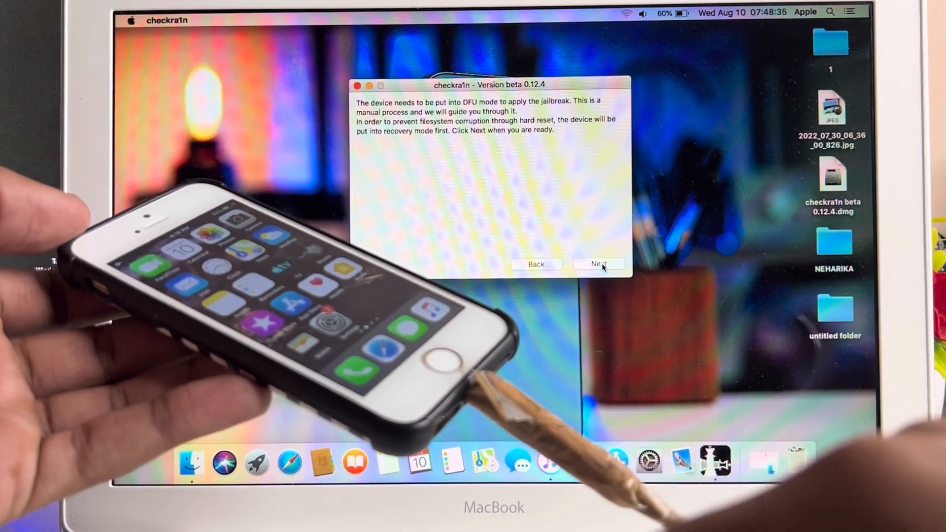
left_click(598, 264)
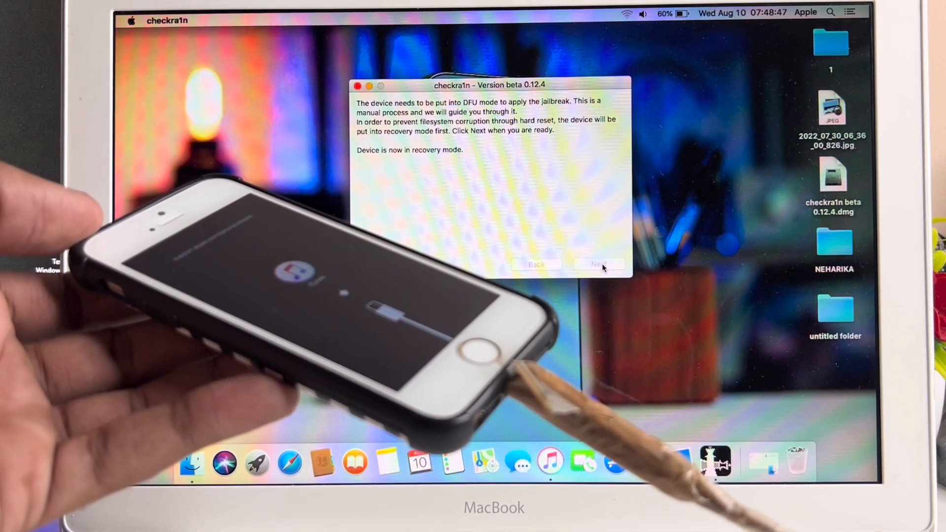
Continue to the DFU instructions so the iPhone 5s enters DFU mode successfully
left_click(599, 264)
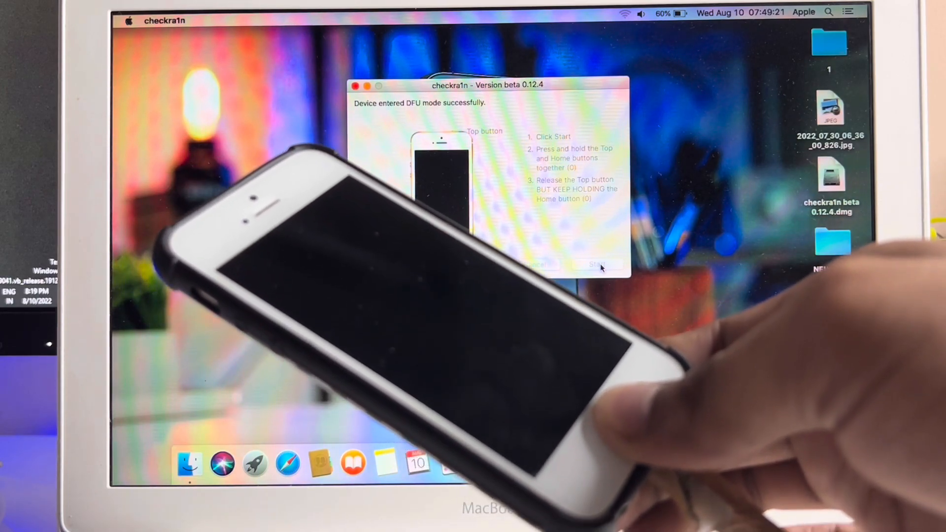
Proceed with installing the jailbreak until the installer reports All Done
left_click(597, 266)
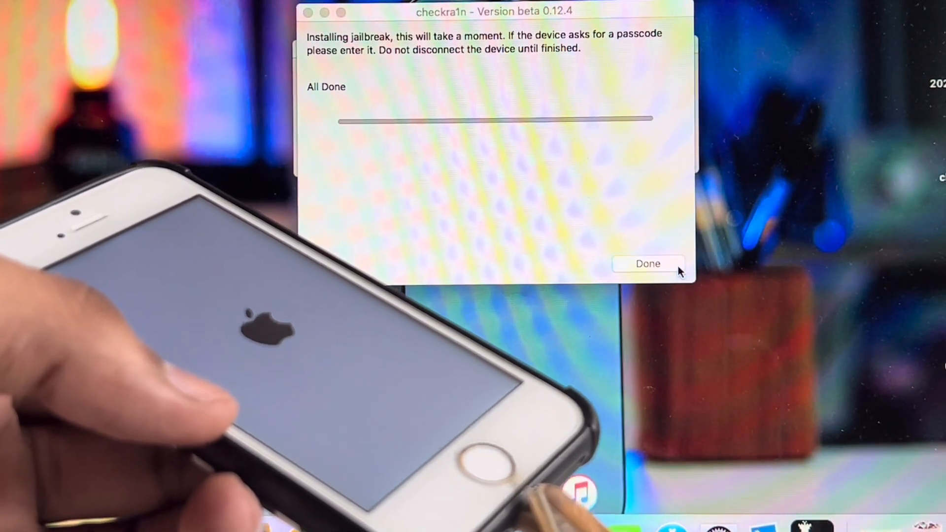
Finish the completed installer with Done and cancel the iTunes passcode-locked alert
left_click(648, 264)
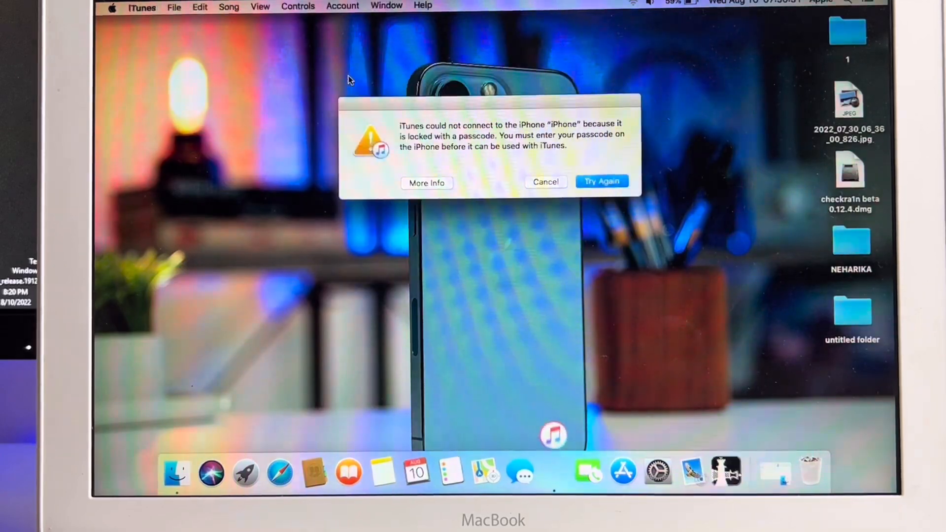
left_click(544, 181)
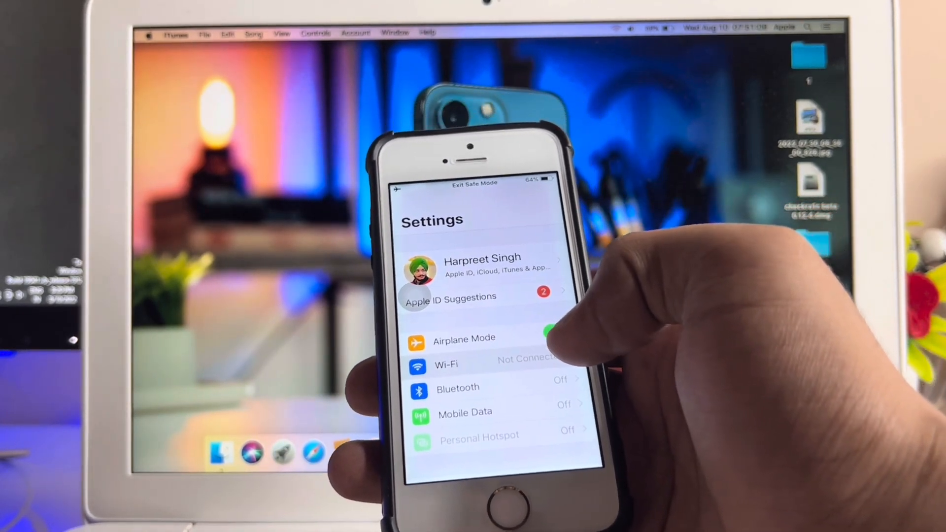
Toggle the Airplane Mode switch in Settings on the jailbroken iPhone 5s
left_click(445, 365)
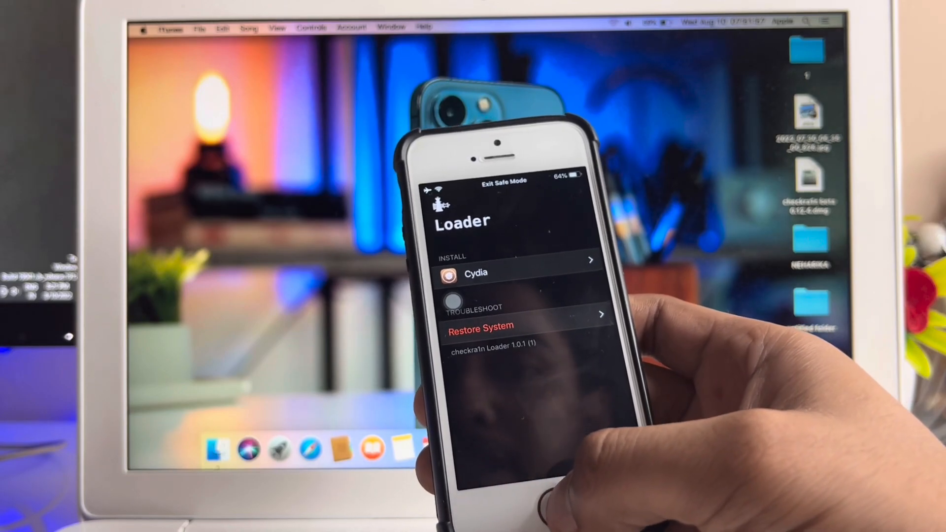
Choose Cydia under Install in checkra1n Loader to show its install sheet
left_click(515, 273)
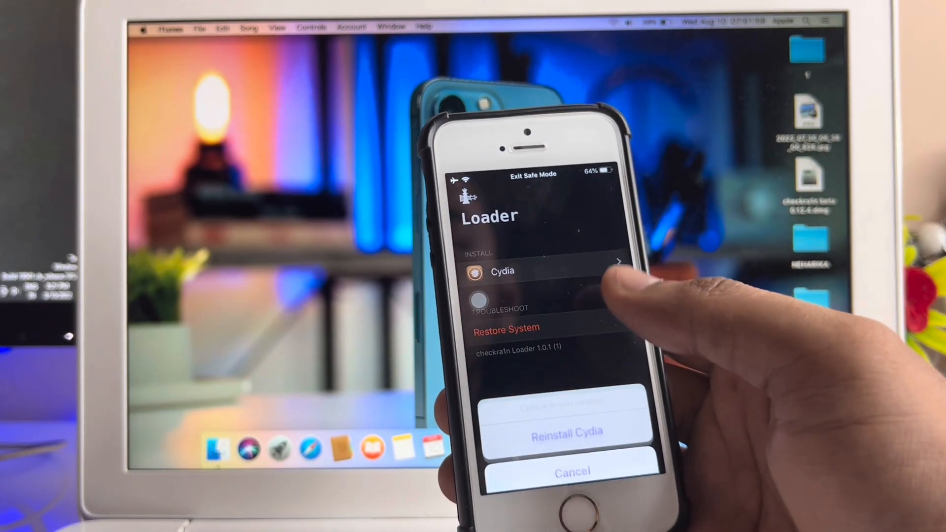